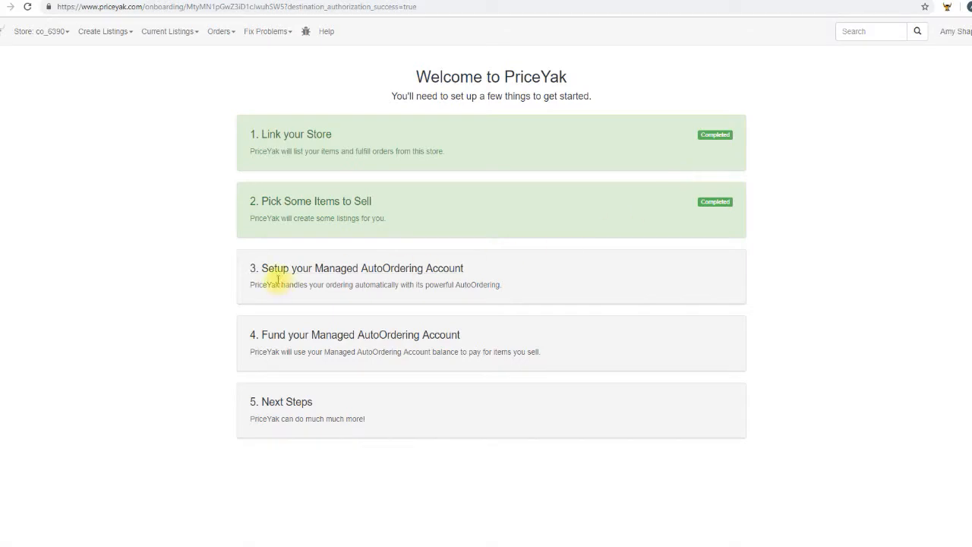
Enter the suggested PayPal email as the managed account's funding source and save the account
click(356, 267)
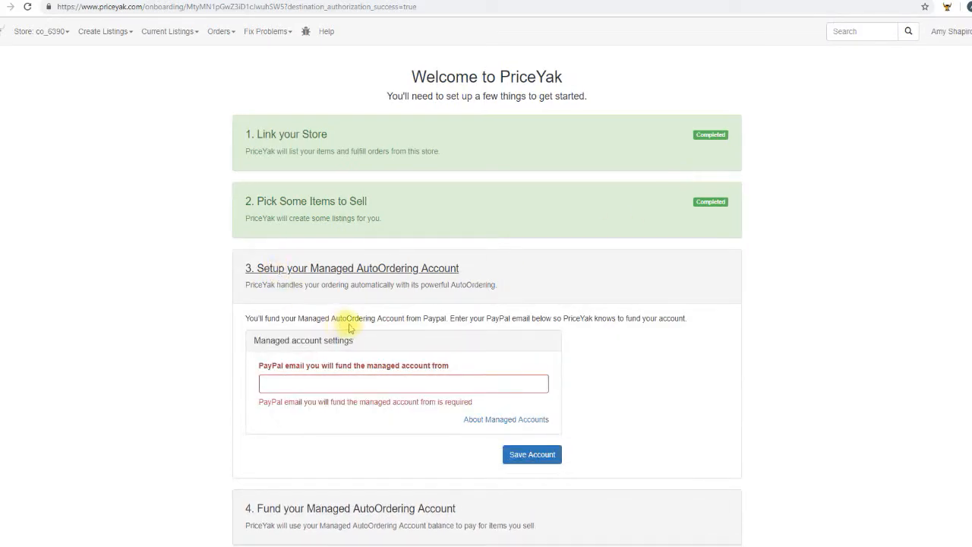
click(402, 383)
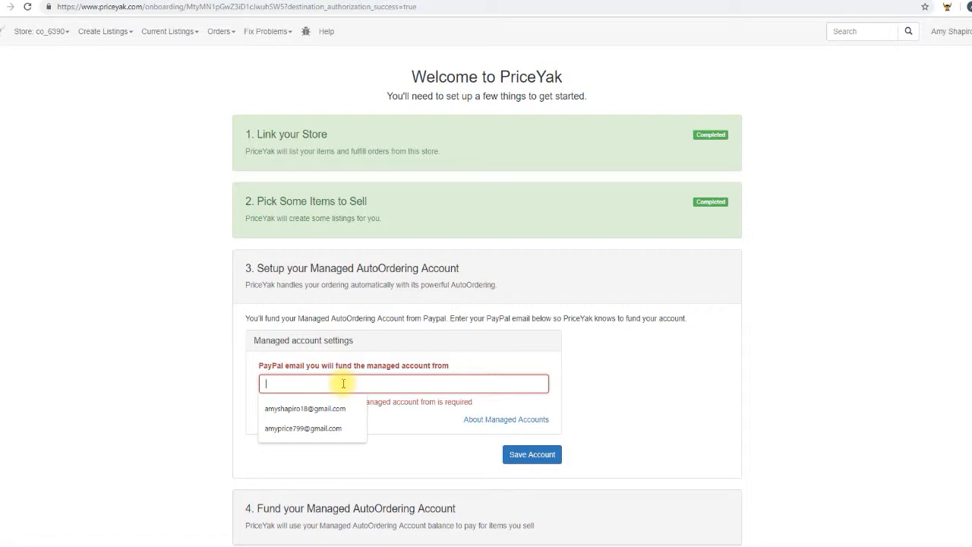
click(305, 407)
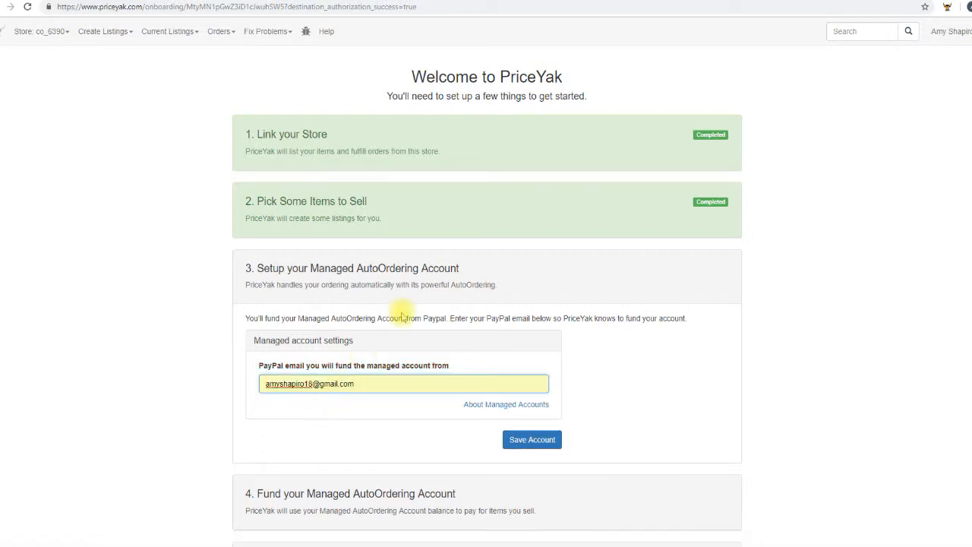
mouse_move(525, 463)
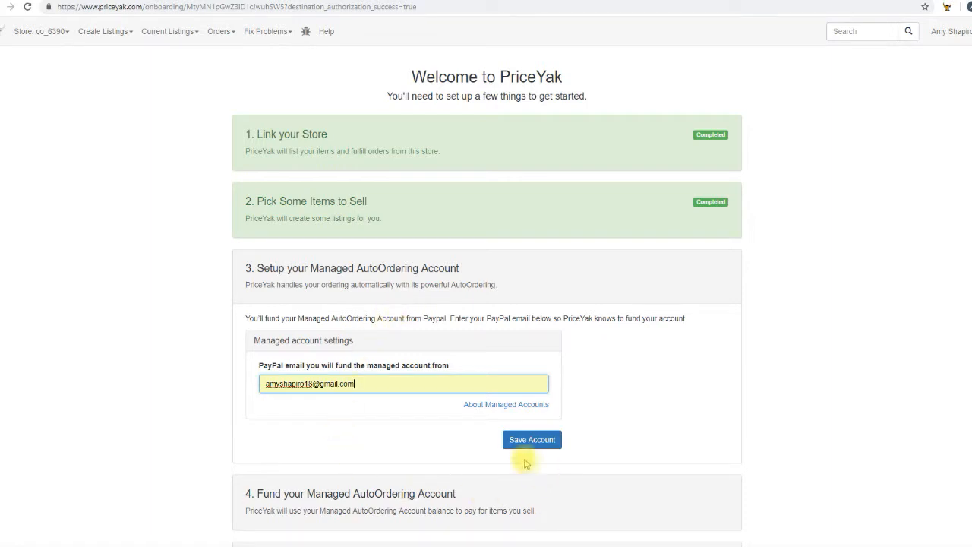
click(531, 438)
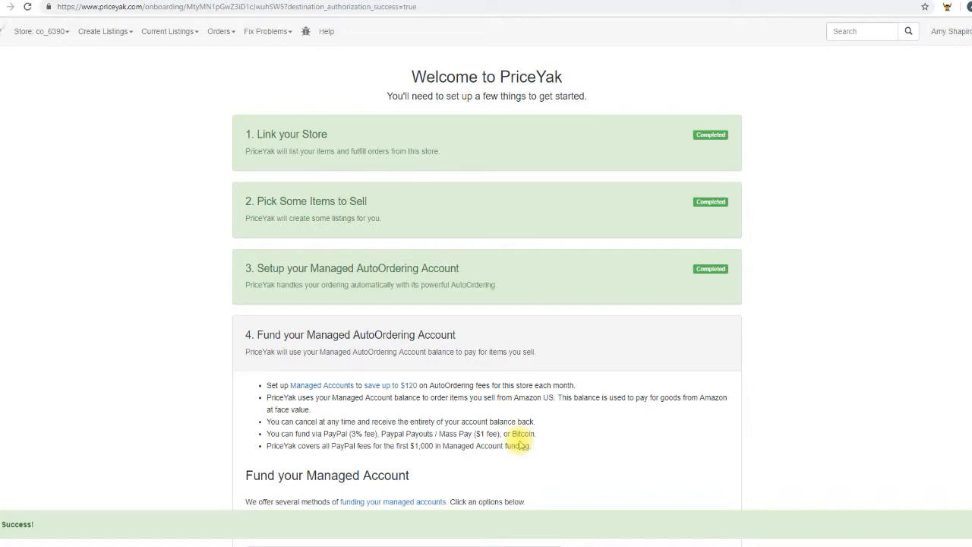
Scroll through the funding options: PayPal Payouts, regular PayPal, and Bitcoin
scroll(down, 3)
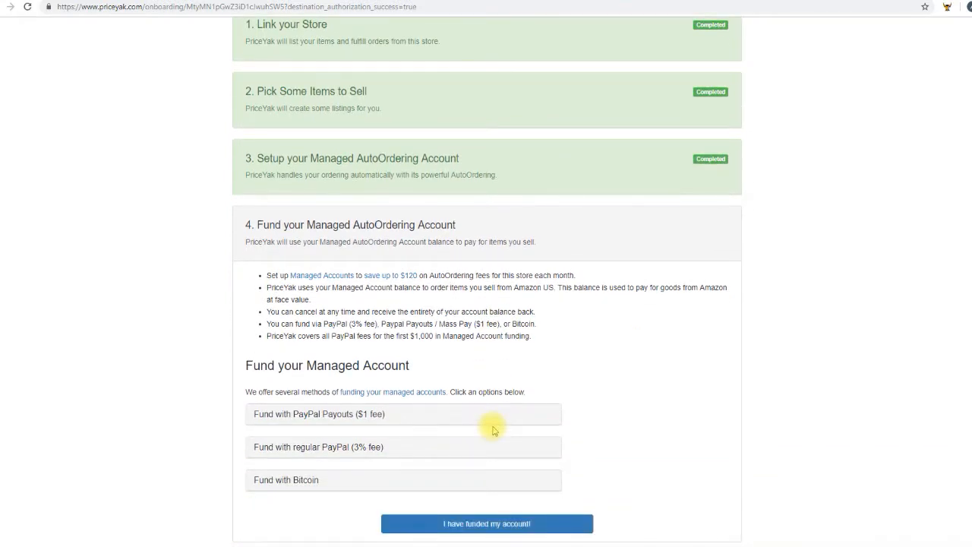
mouse_move(492, 428)
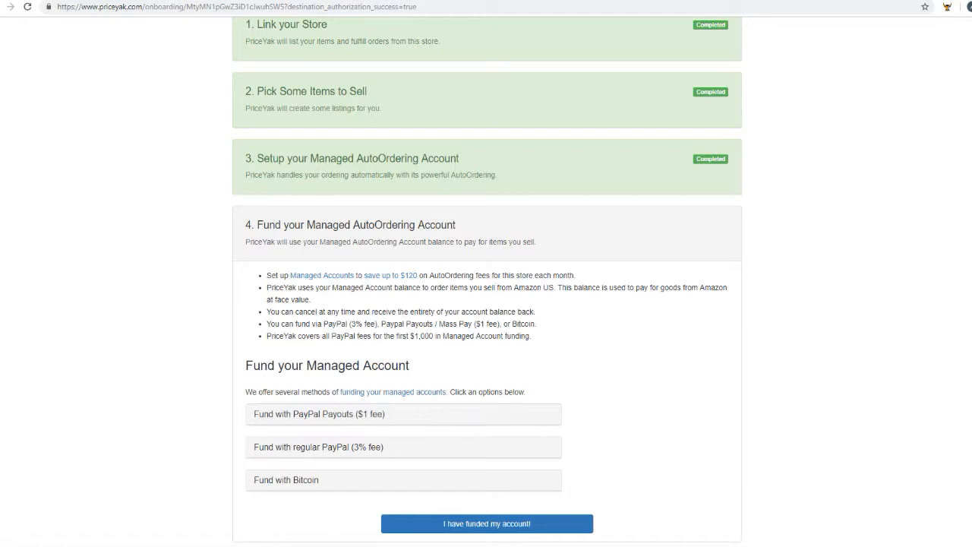
mouse_move(924, 219)
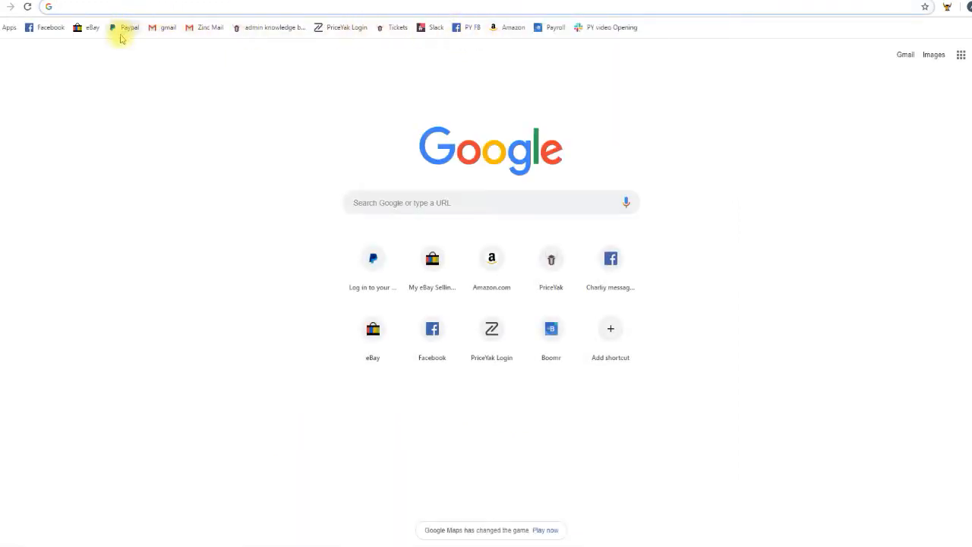
Go to PayPal's Money section and reach the Send and Request Money choices
click(127, 28)
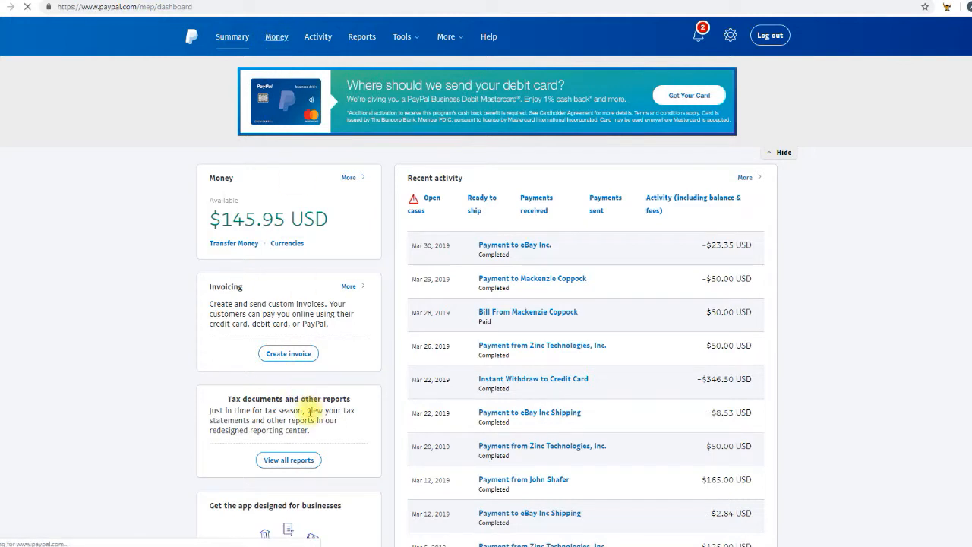
click(277, 37)
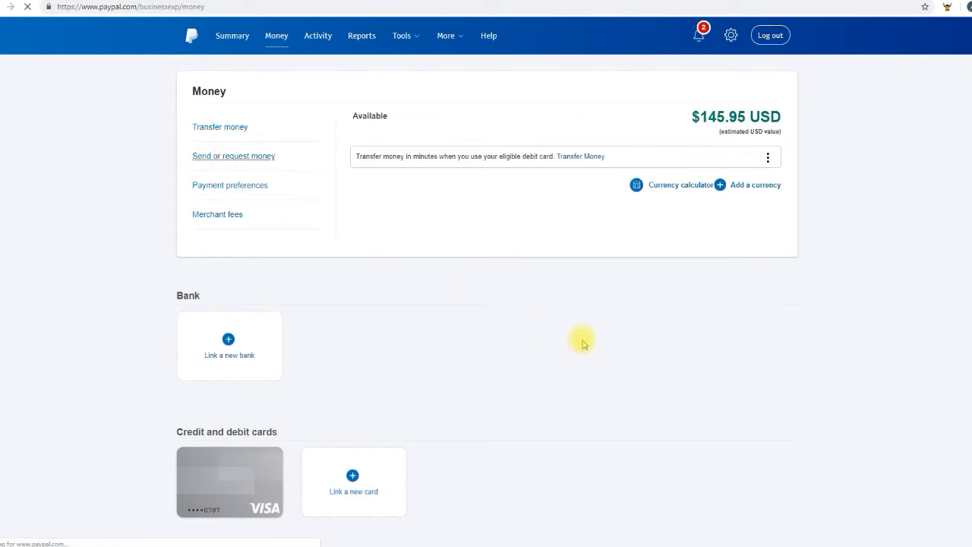
click(218, 128)
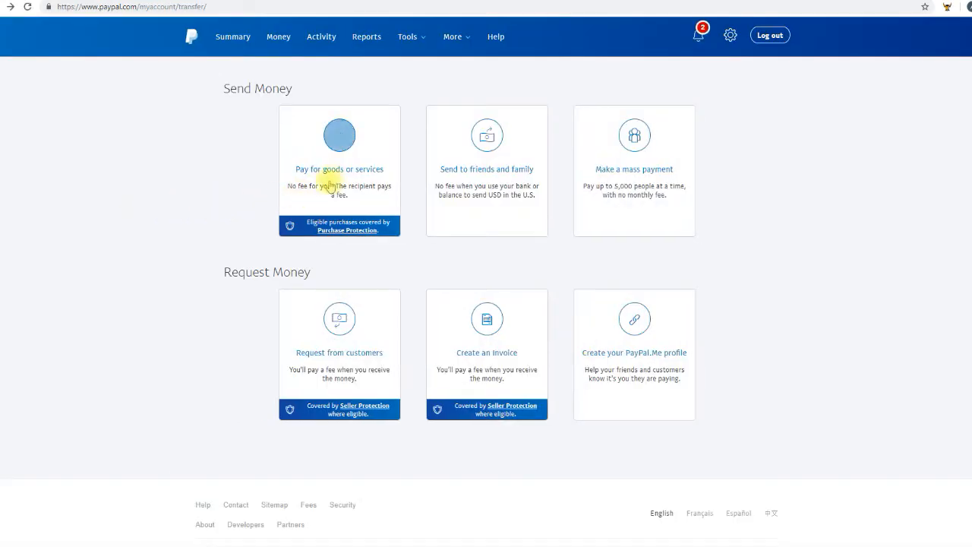
Start a goods-or-services payment of 5.00 to the PriceYak managed accounts recipient
click(340, 168)
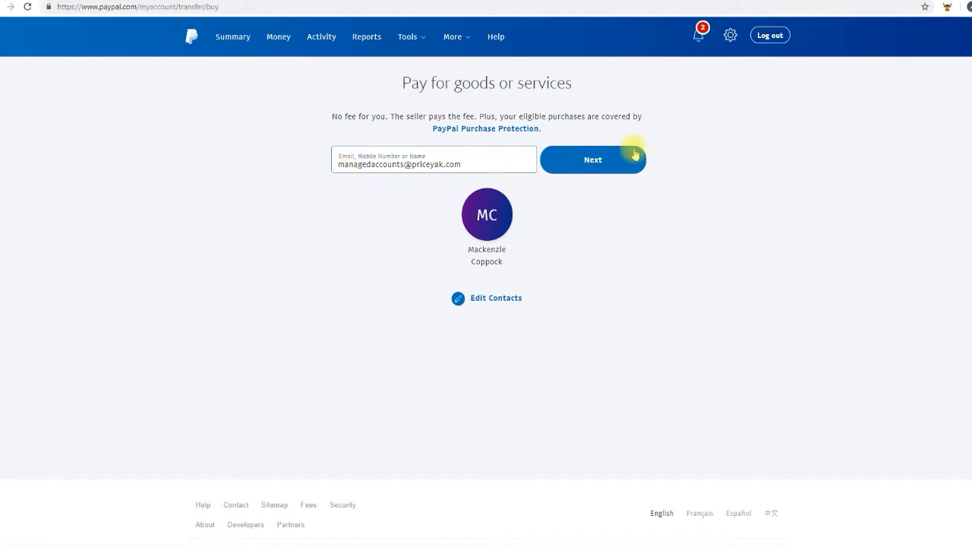
click(592, 159)
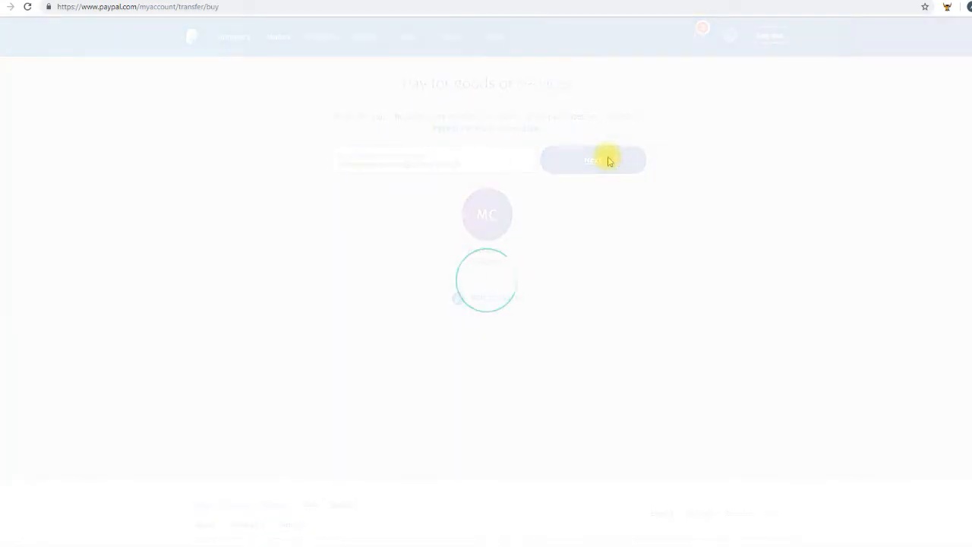
click(592, 161)
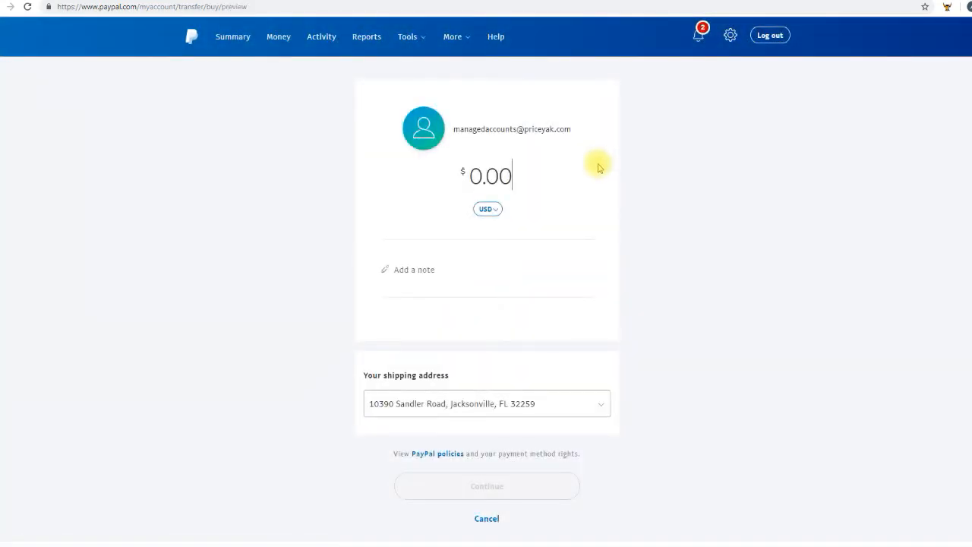
text(5.00)
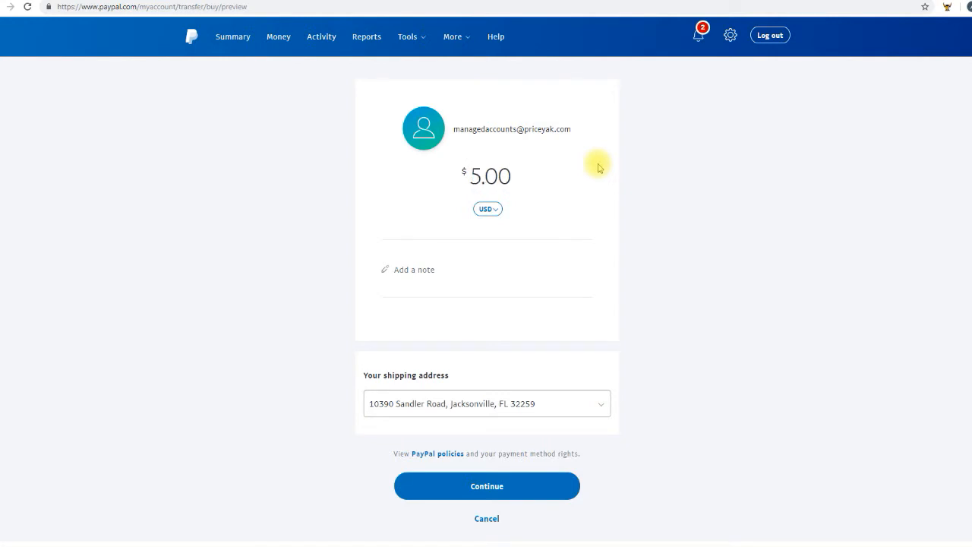
click(501, 176)
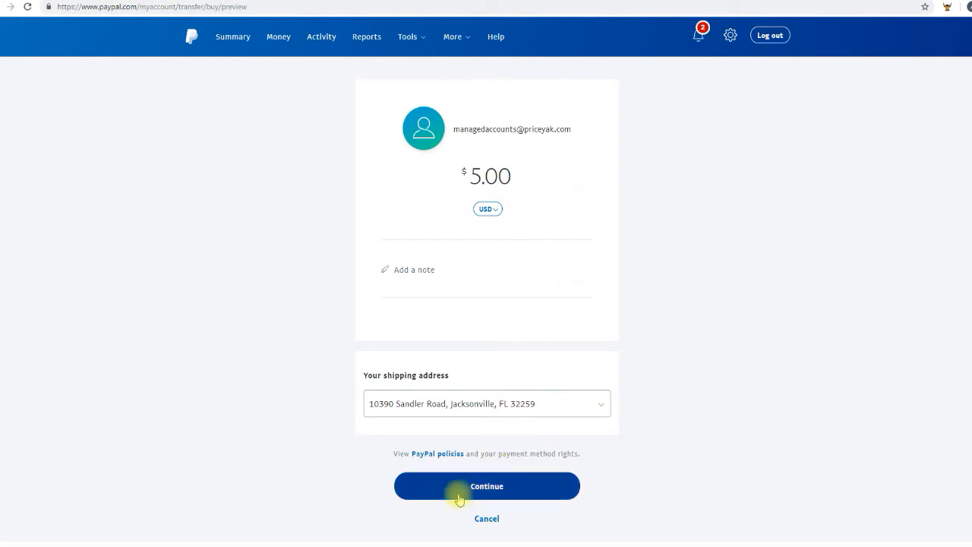
Review the $5.00 payment details and send it
scroll(down, 3)
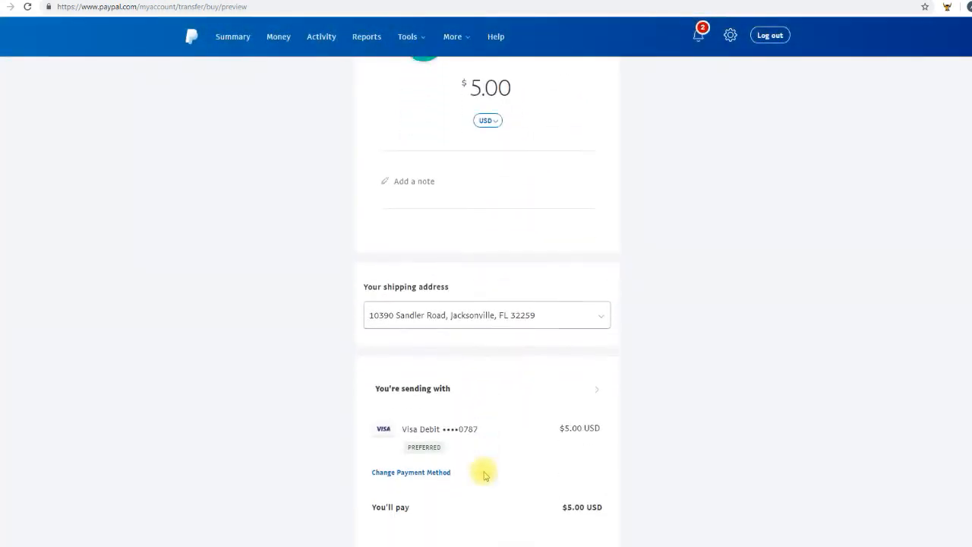
scroll(down, 3)
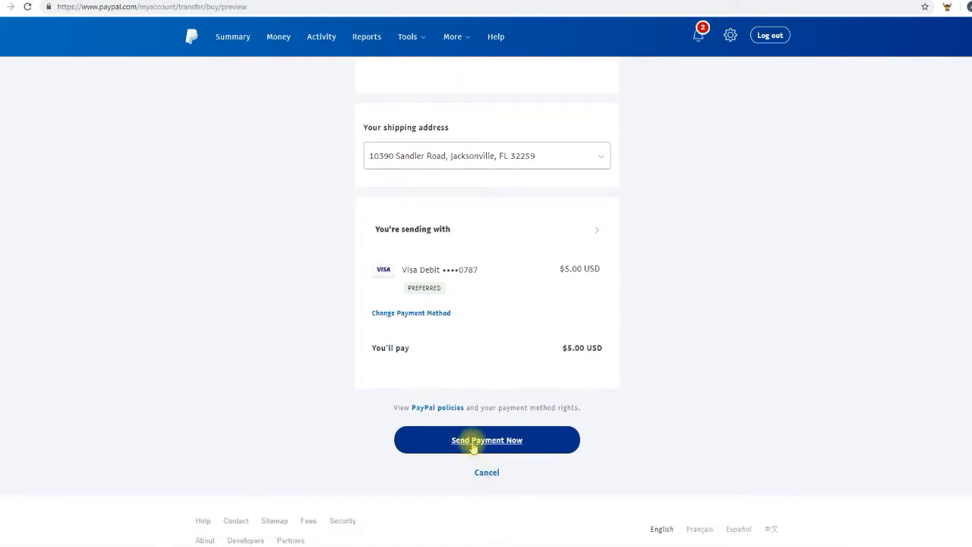
click(486, 440)
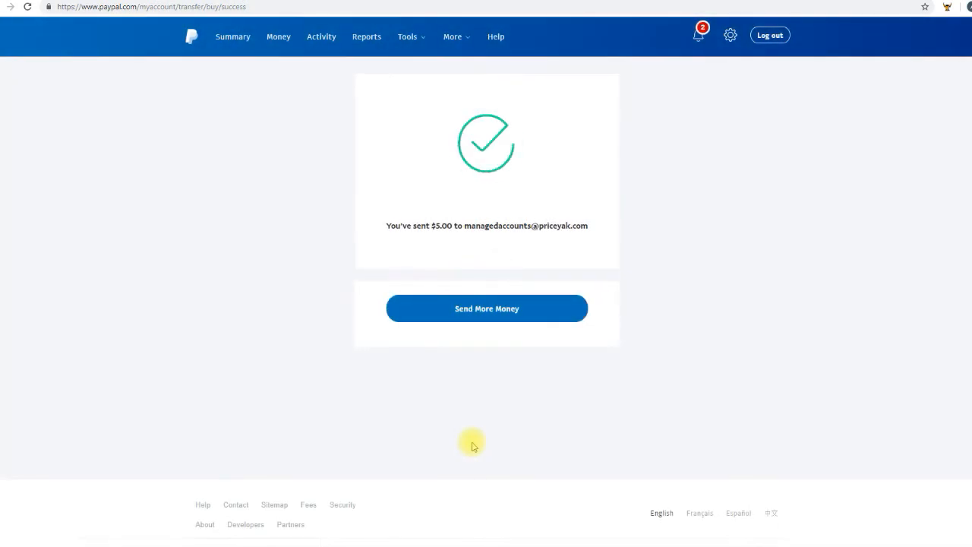
mouse_move(589, 416)
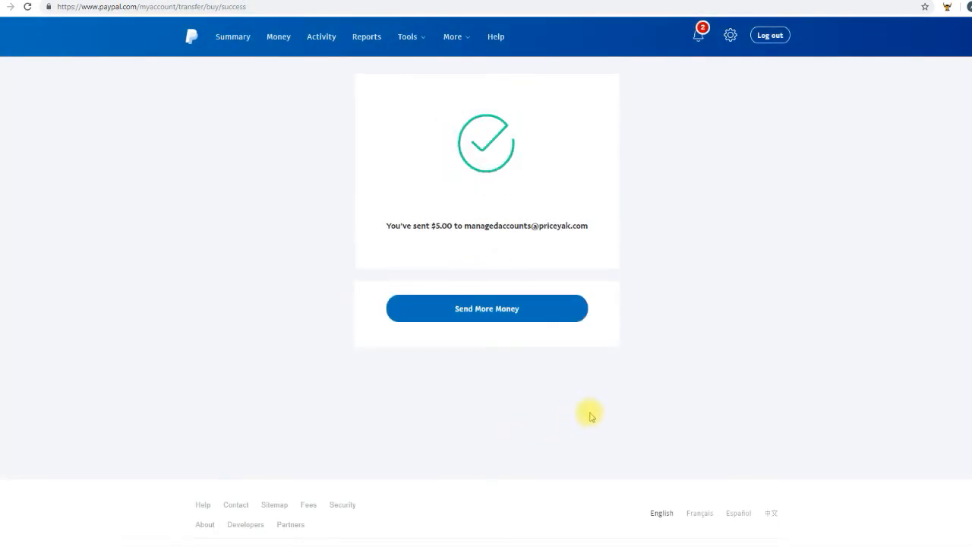
mouse_move(598, 413)
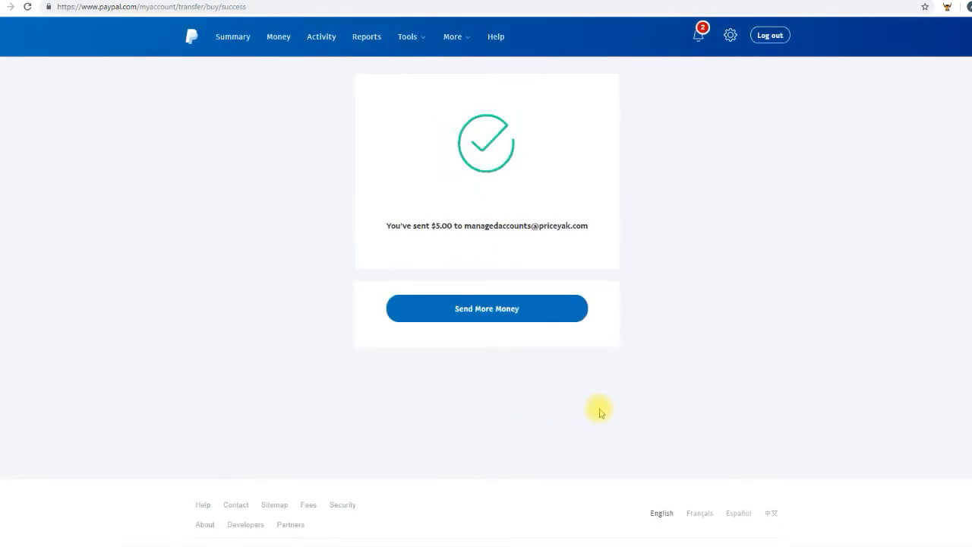
mouse_move(621, 295)
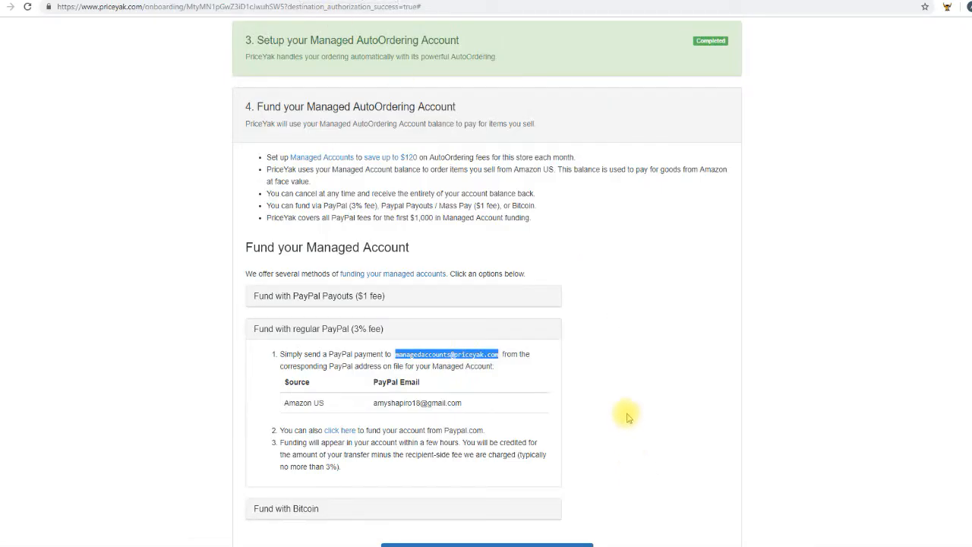
Confirm 'I have funded my account!' so step 4 shows completed
scroll(down, 3)
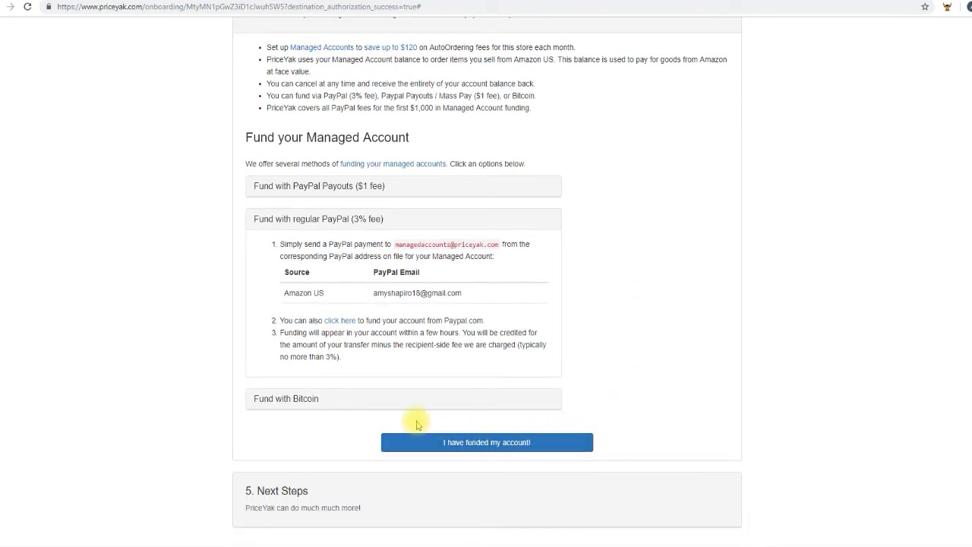
mouse_move(478, 442)
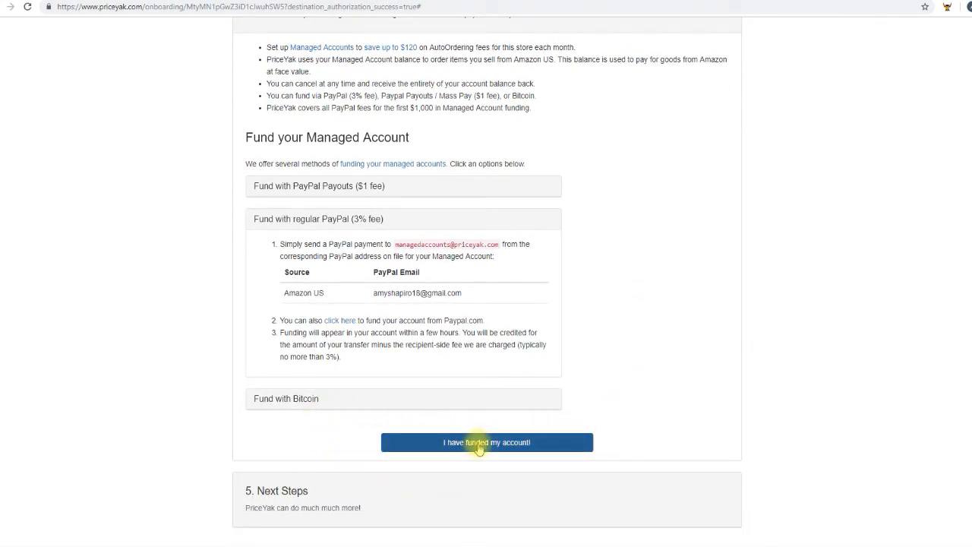
click(485, 442)
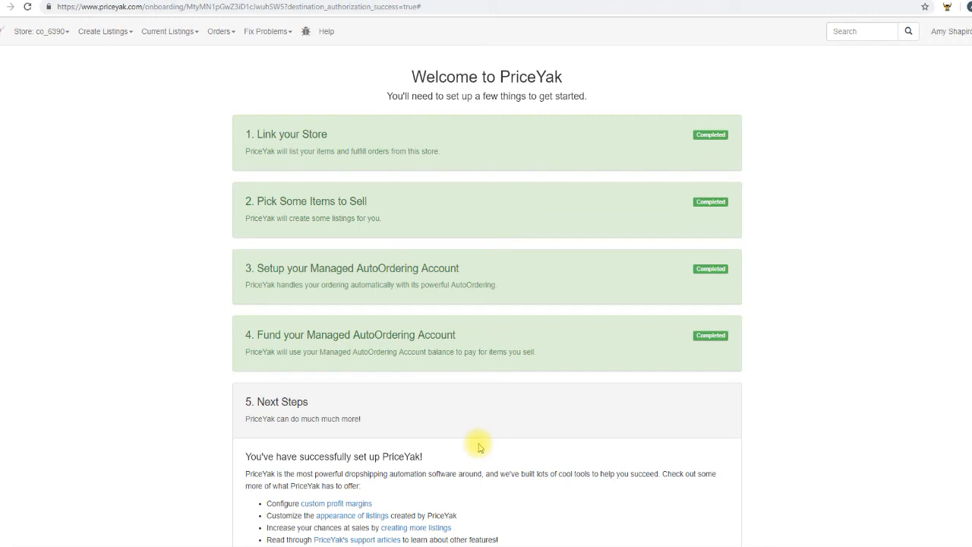
mouse_move(741, 437)
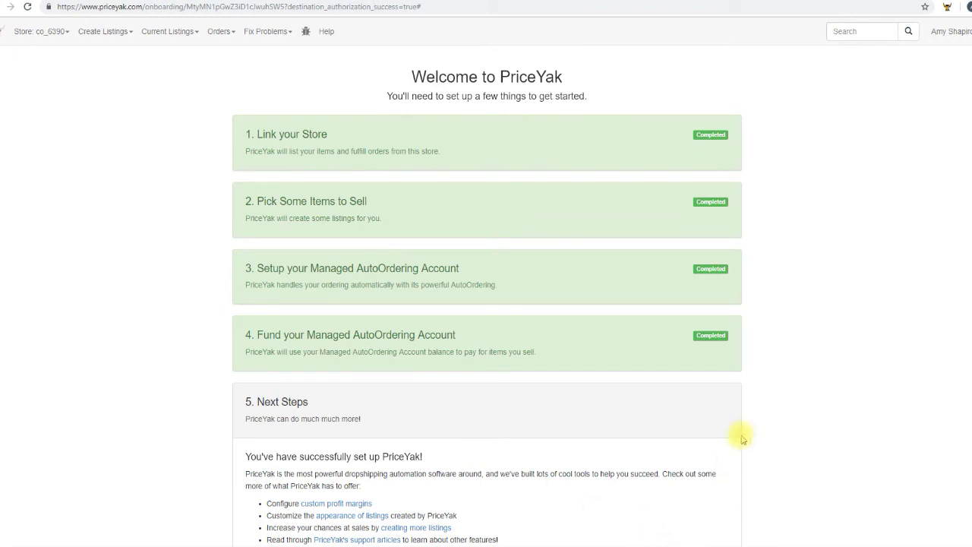